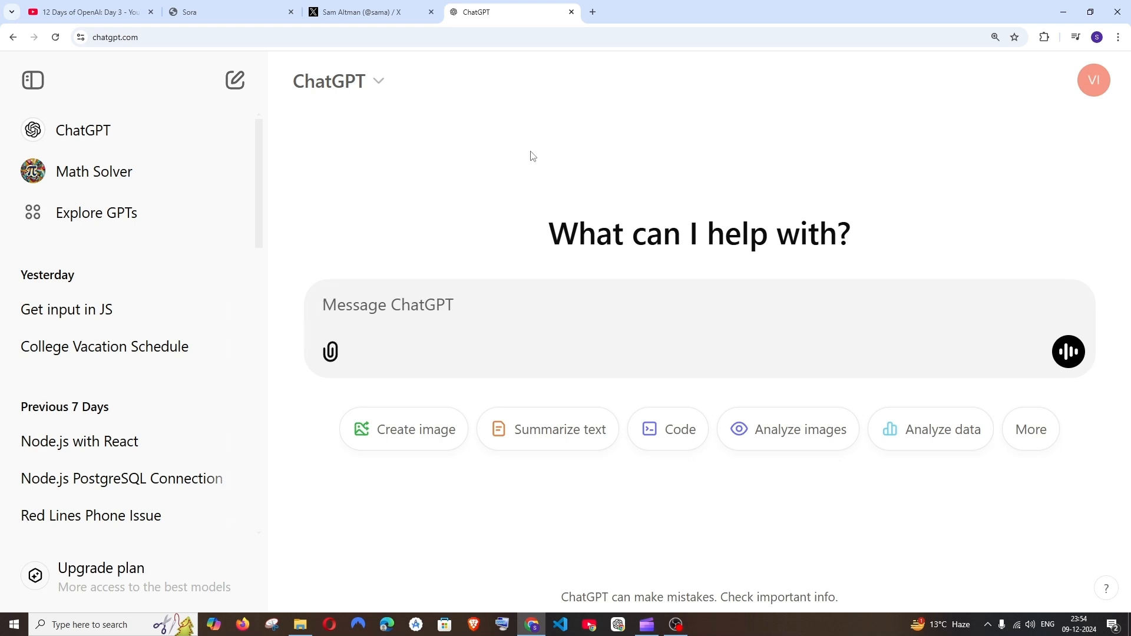
Open Upgrade Plan from the profile menu and scroll the Free, Plus ($20), Pro ($200) comparison
click(388, 305)
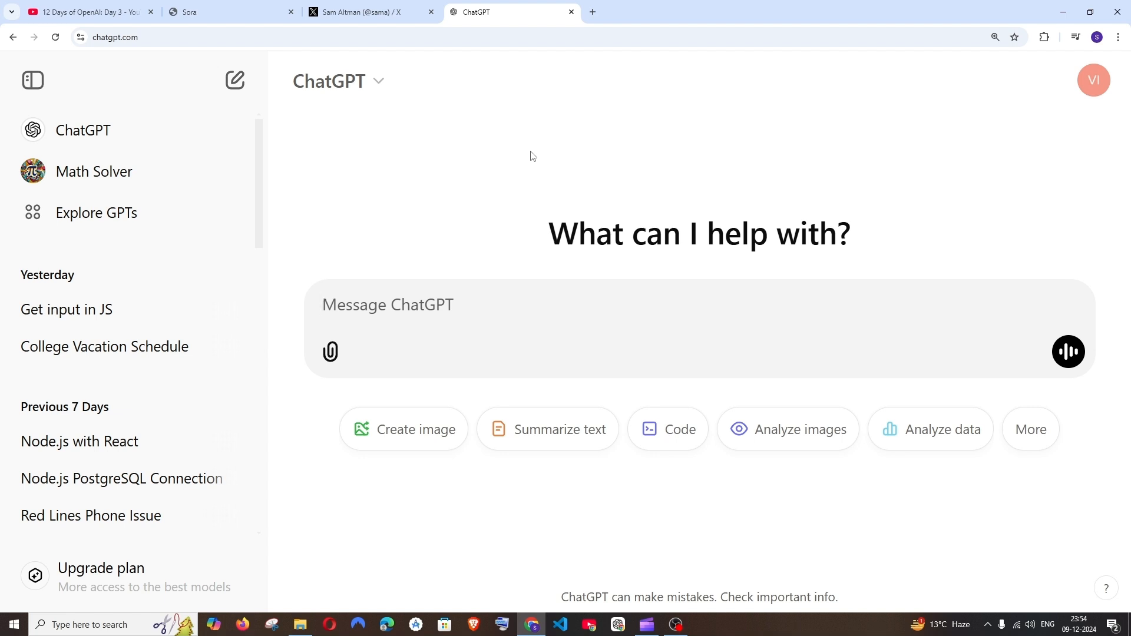
click(388, 305)
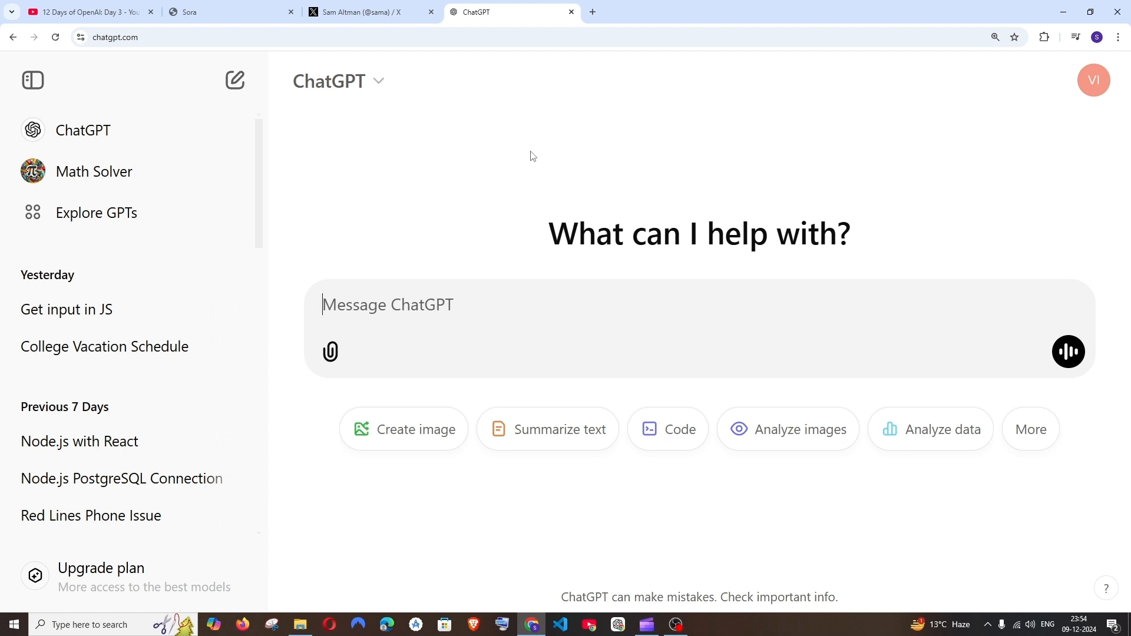
mouse_move(470, 147)
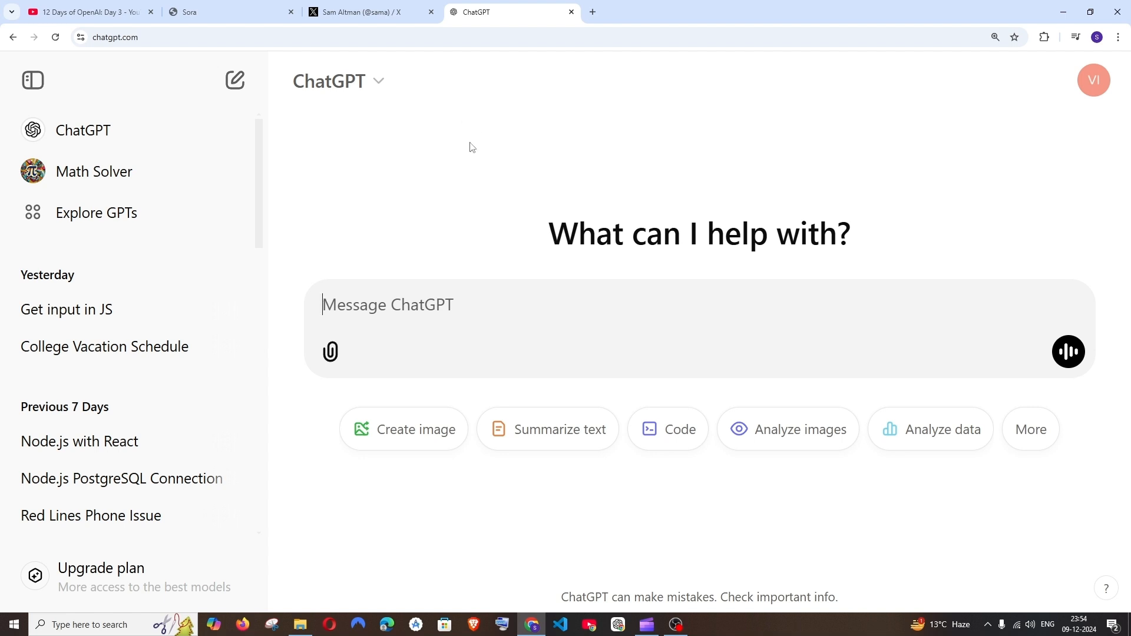
mouse_move(1095, 111)
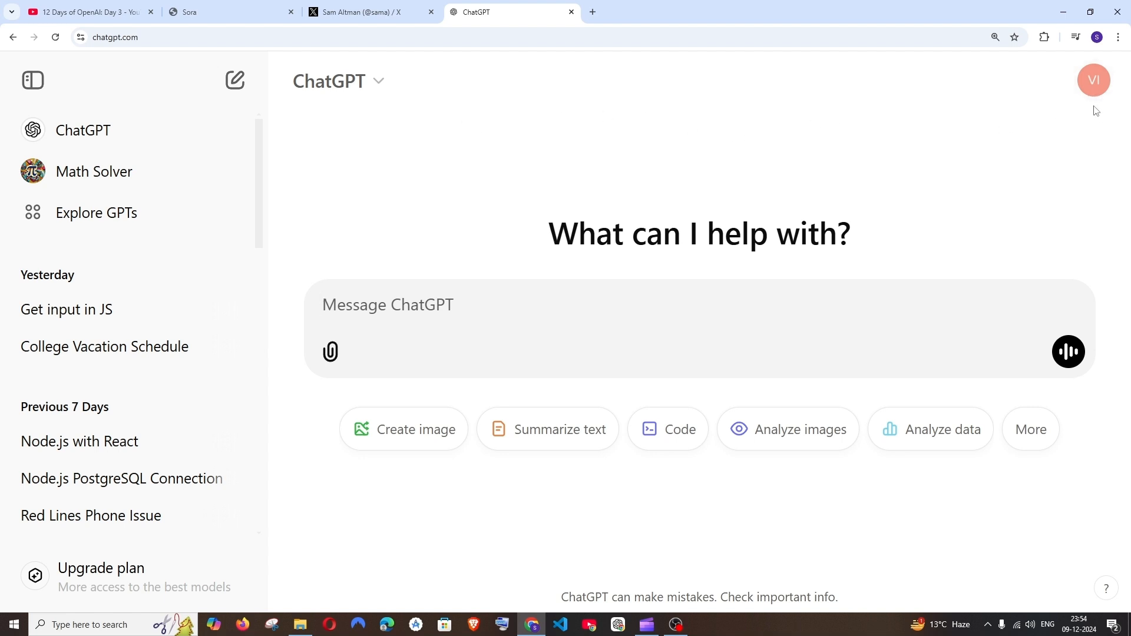
mouse_move(230, 549)
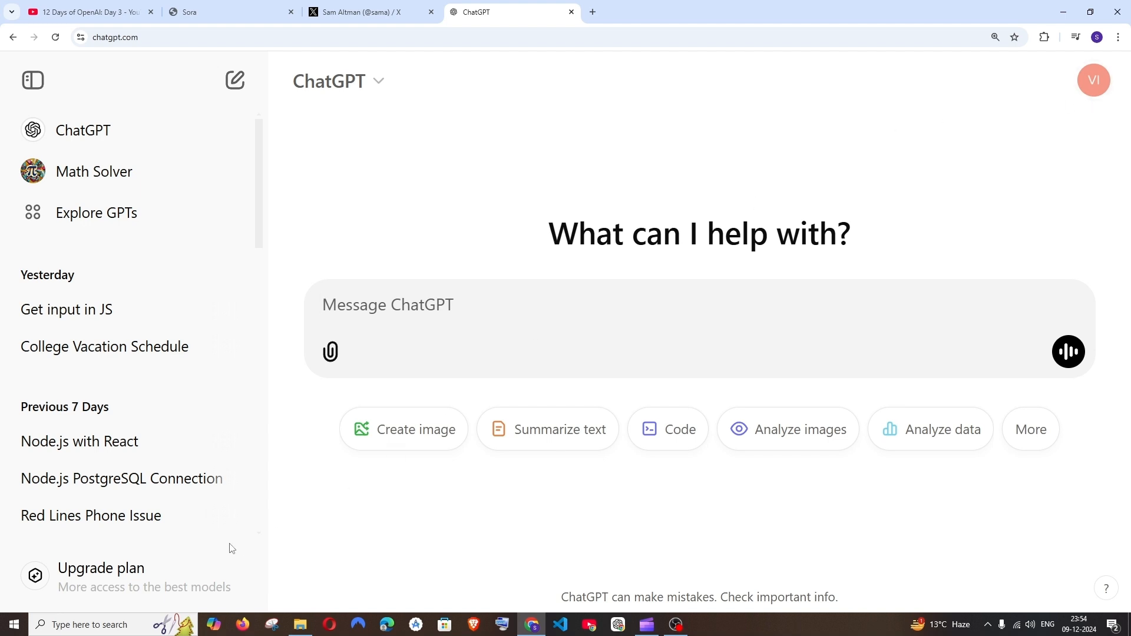
mouse_move(121, 576)
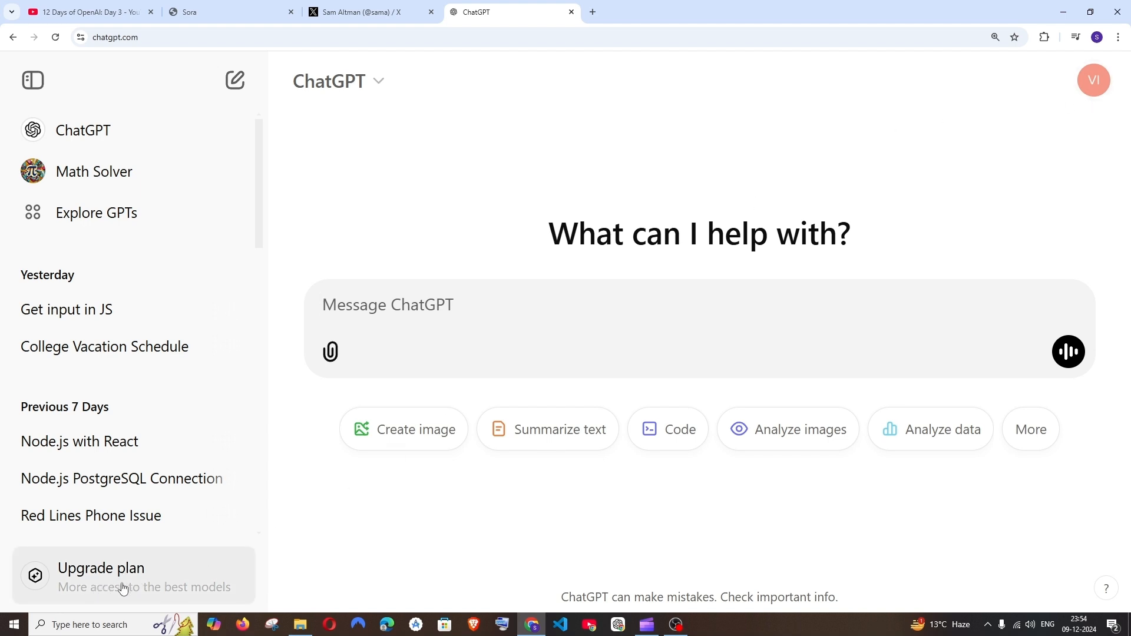
mouse_move(732, 304)
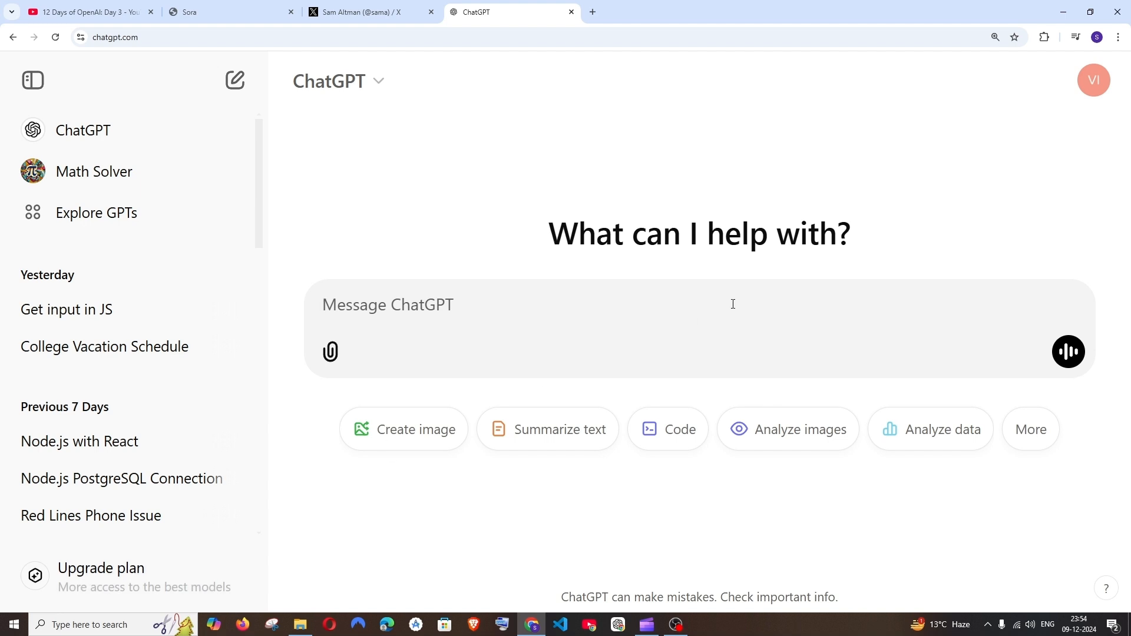
click(1093, 80)
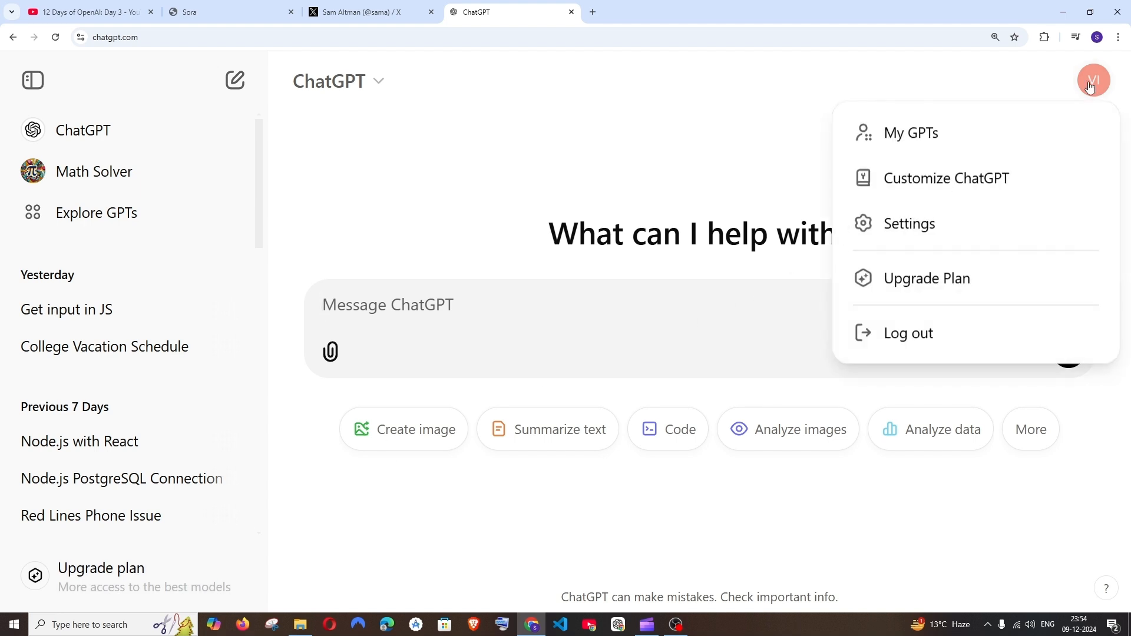
mouse_move(920, 283)
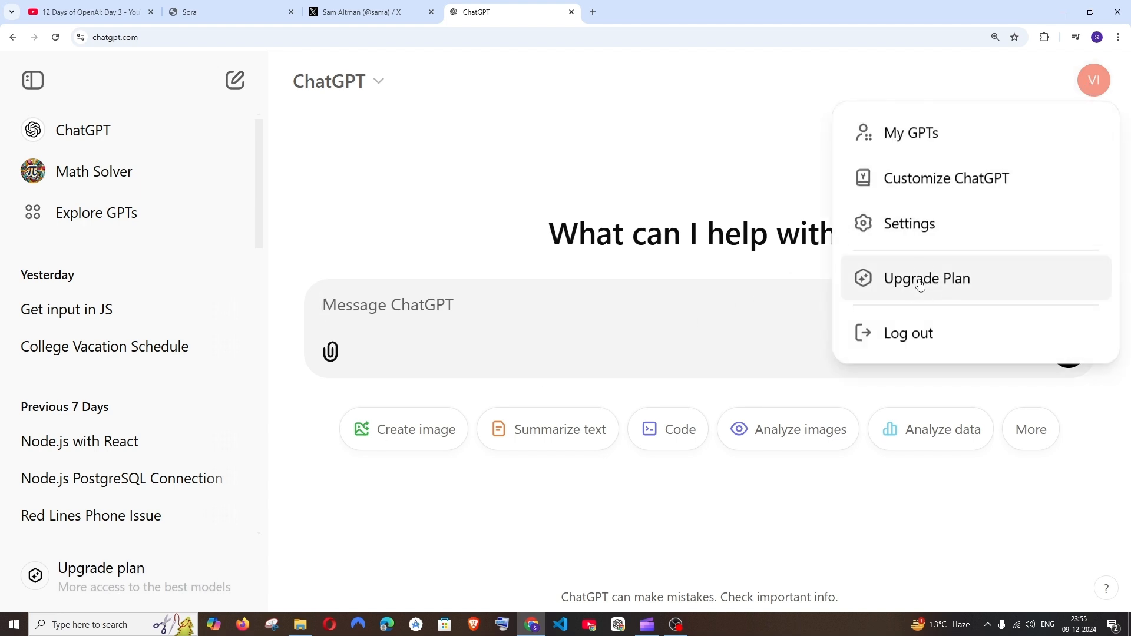
click(926, 278)
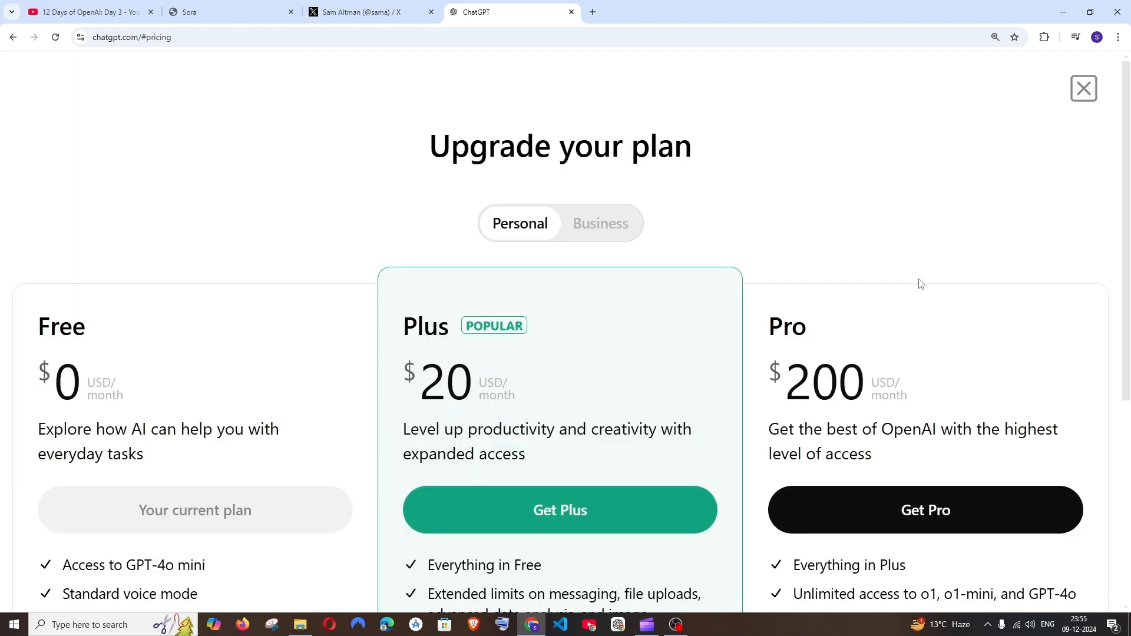
scroll(down, 3)
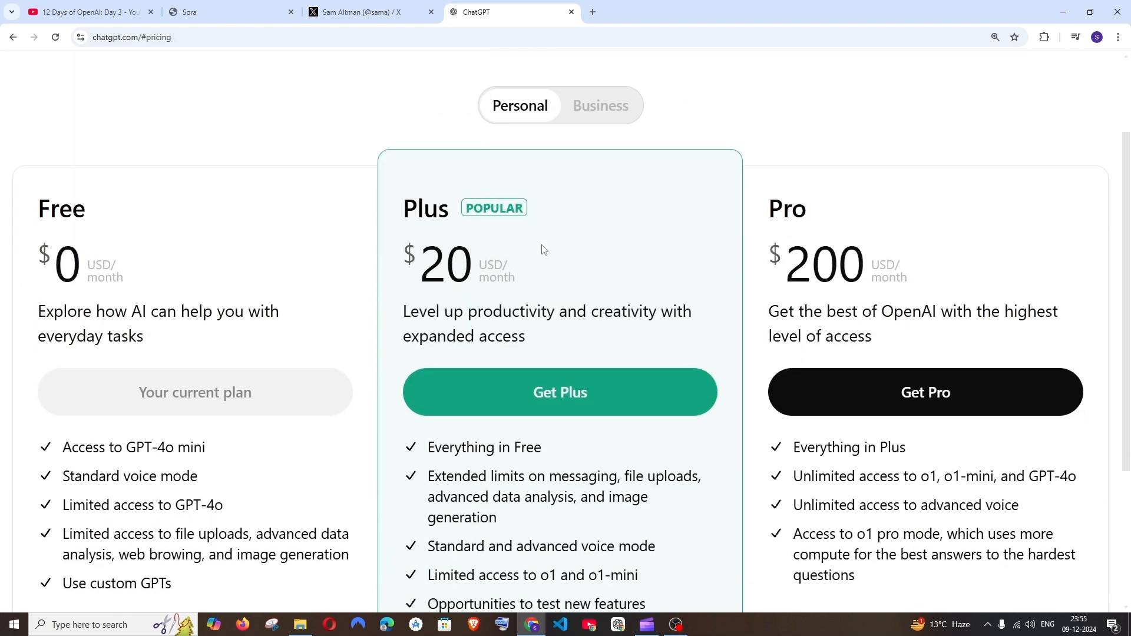
scroll(down, 3)
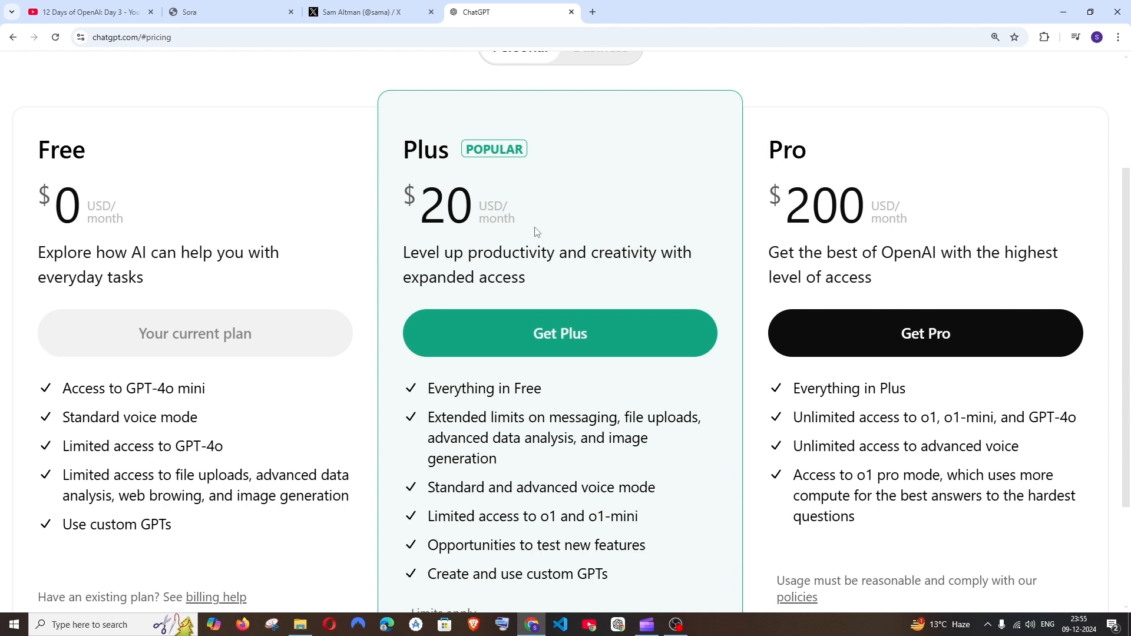
mouse_move(593, 324)
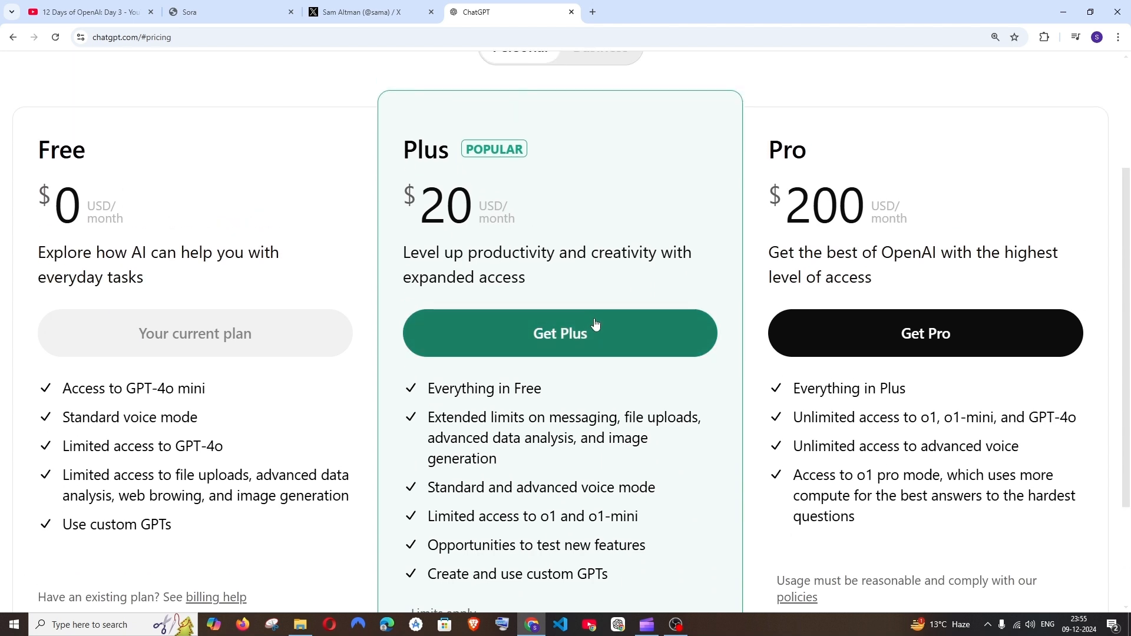
mouse_move(879, 354)
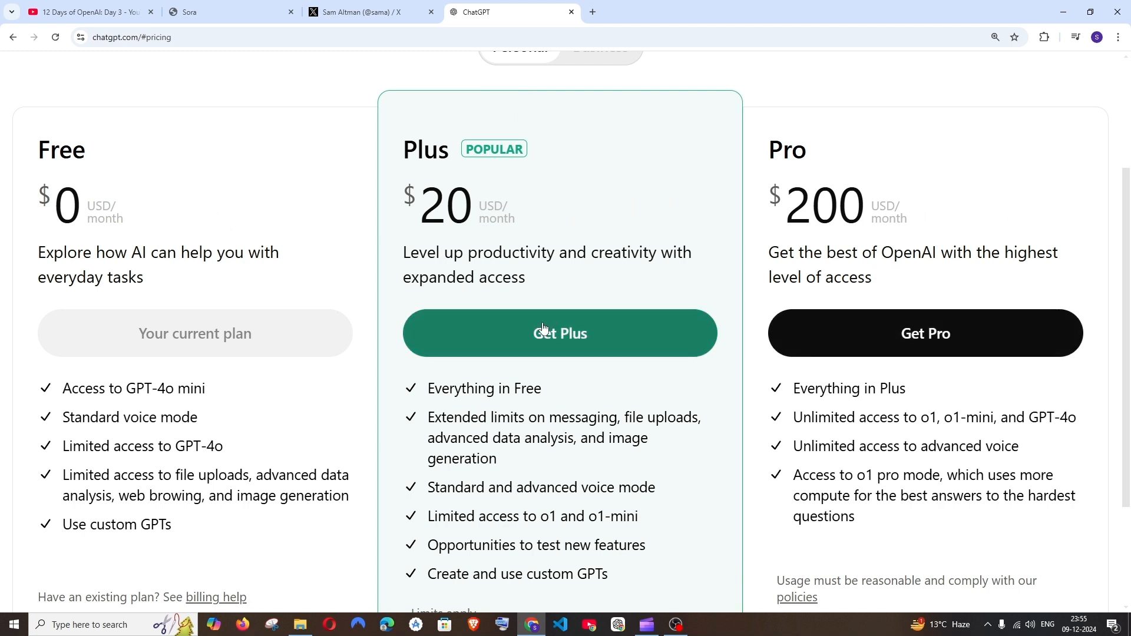
Choose Get Plus to reach the US$20.00/month Plus checkout page
click(560, 332)
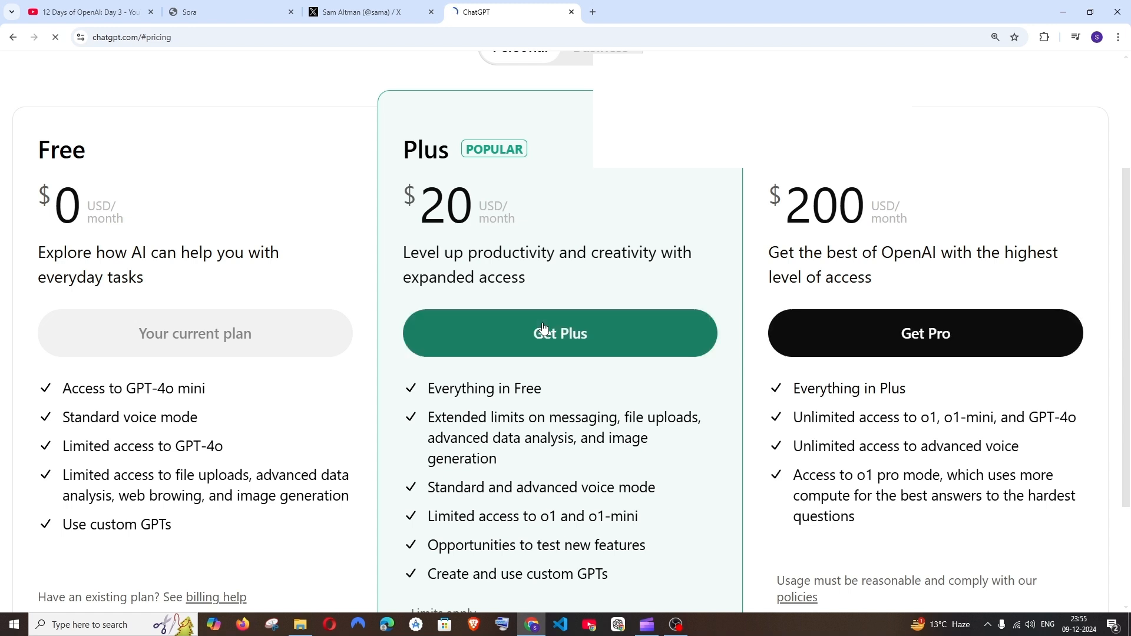
click(560, 333)
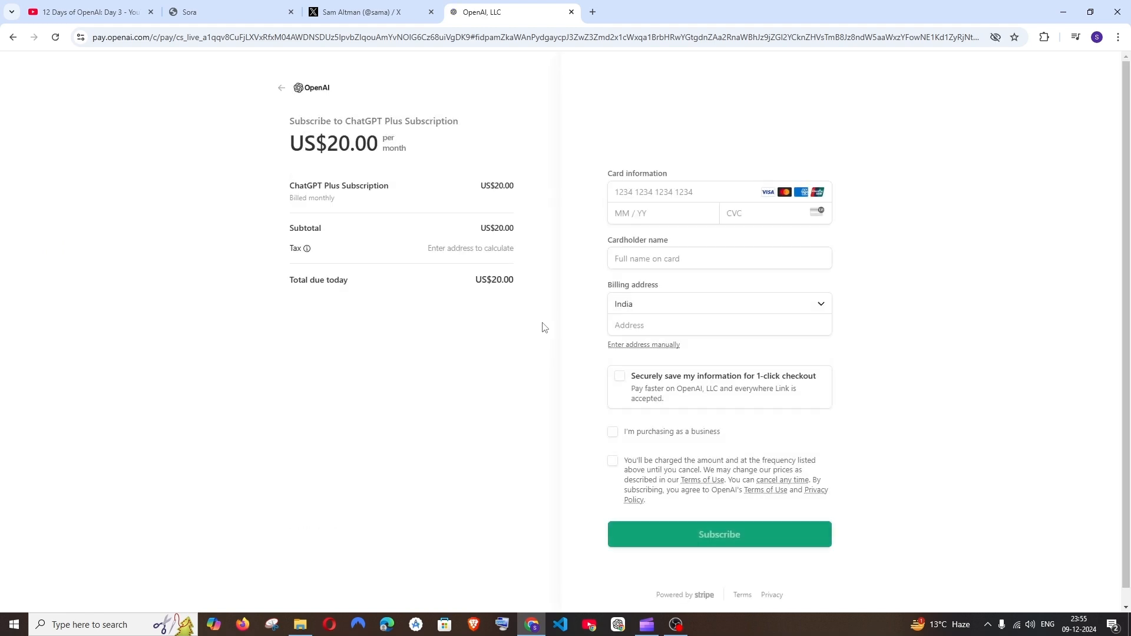
mouse_move(536, 337)
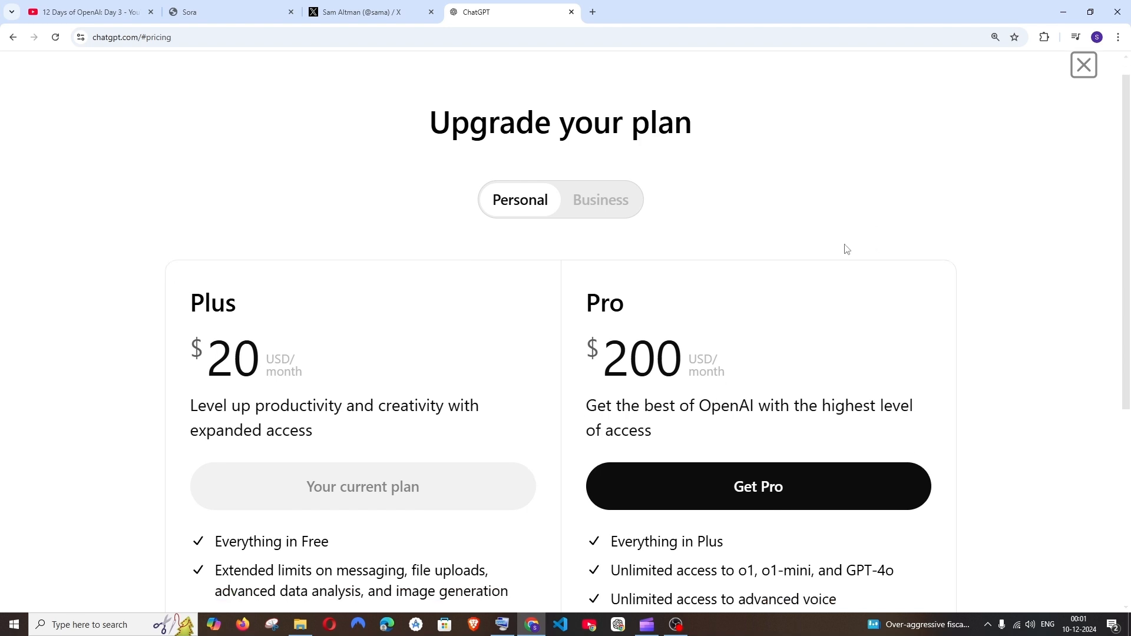
Confirm Plus shows as Your current plan, then close the pricing page to the chat home
scroll(down, 3)
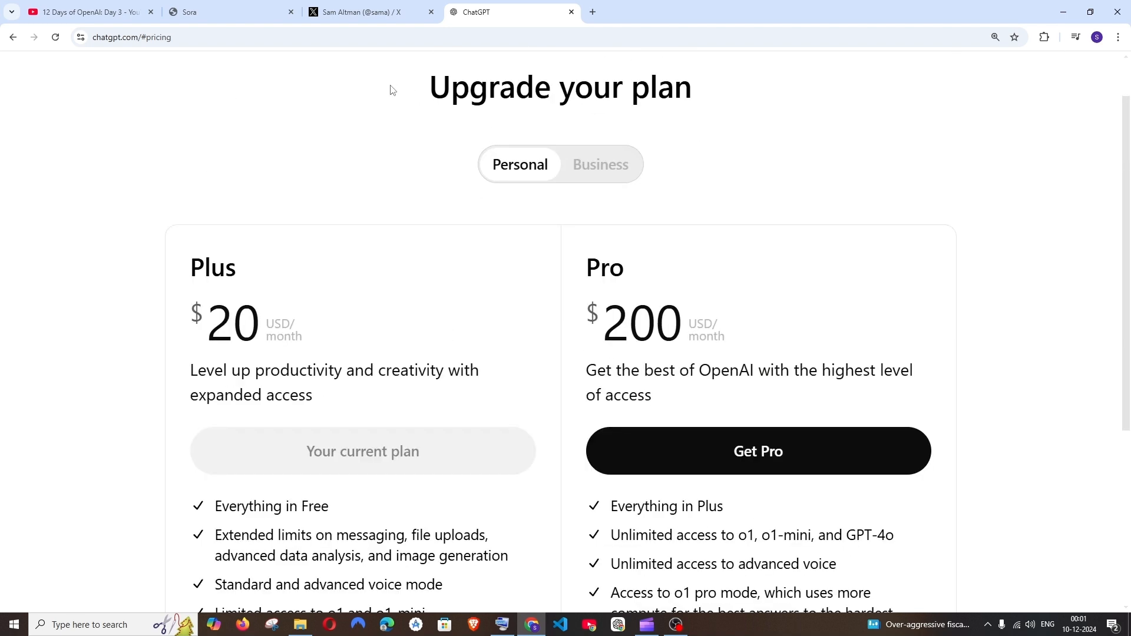
scroll(down, 3)
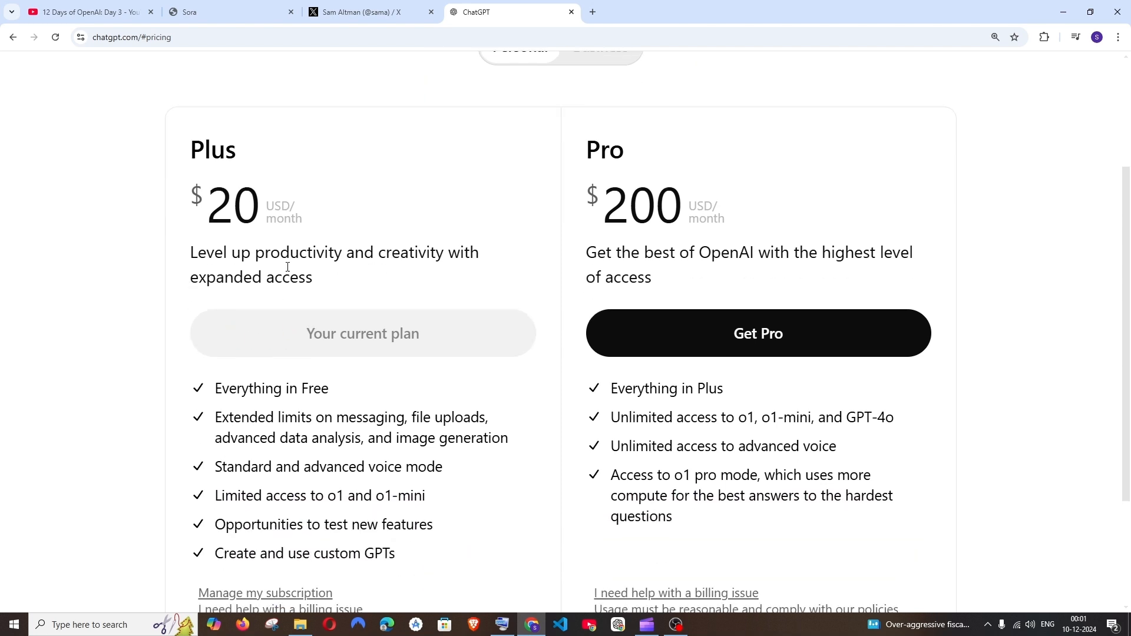
drag(280, 252, 312, 277)
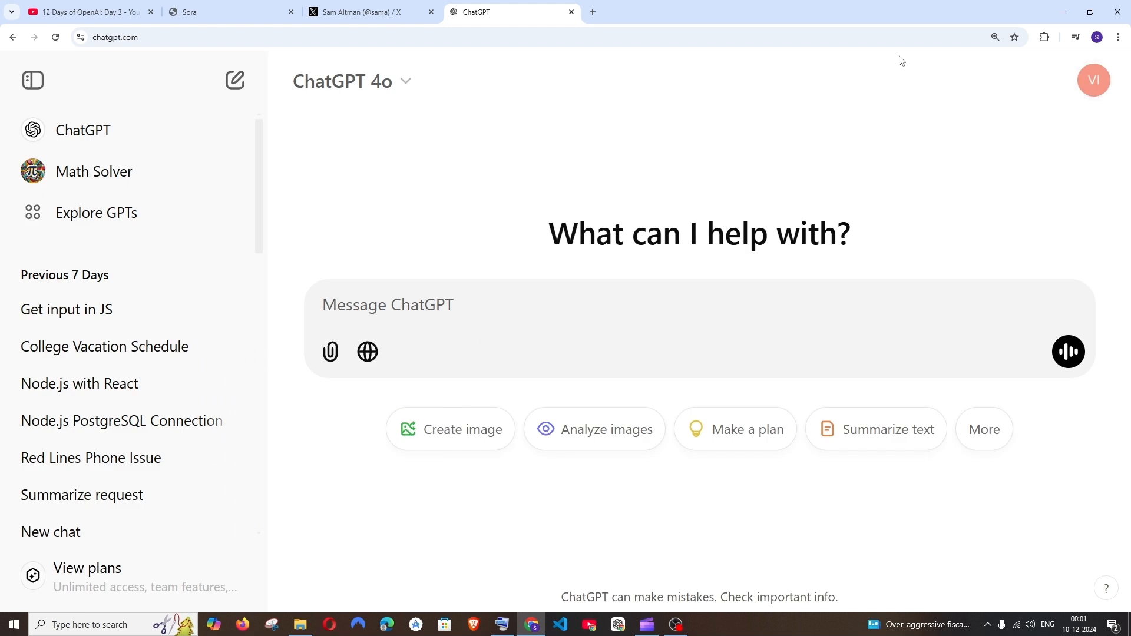
Open the ChatGPT 4o model dropdown to see GPT-4o, canvas, o1 and o1-mini
click(351, 81)
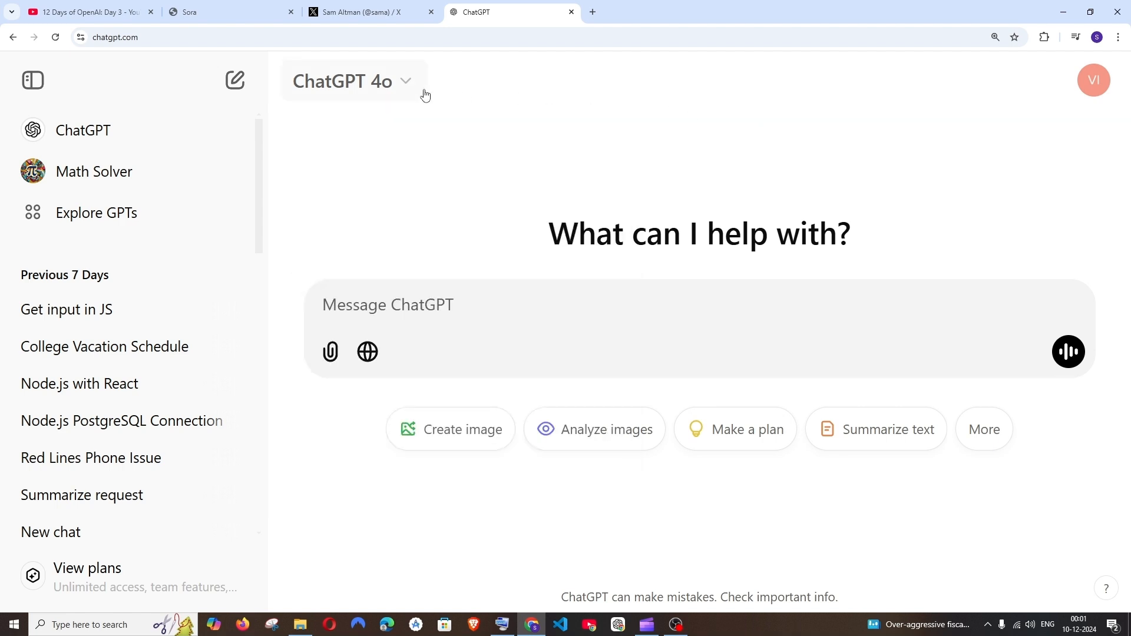
click(353, 81)
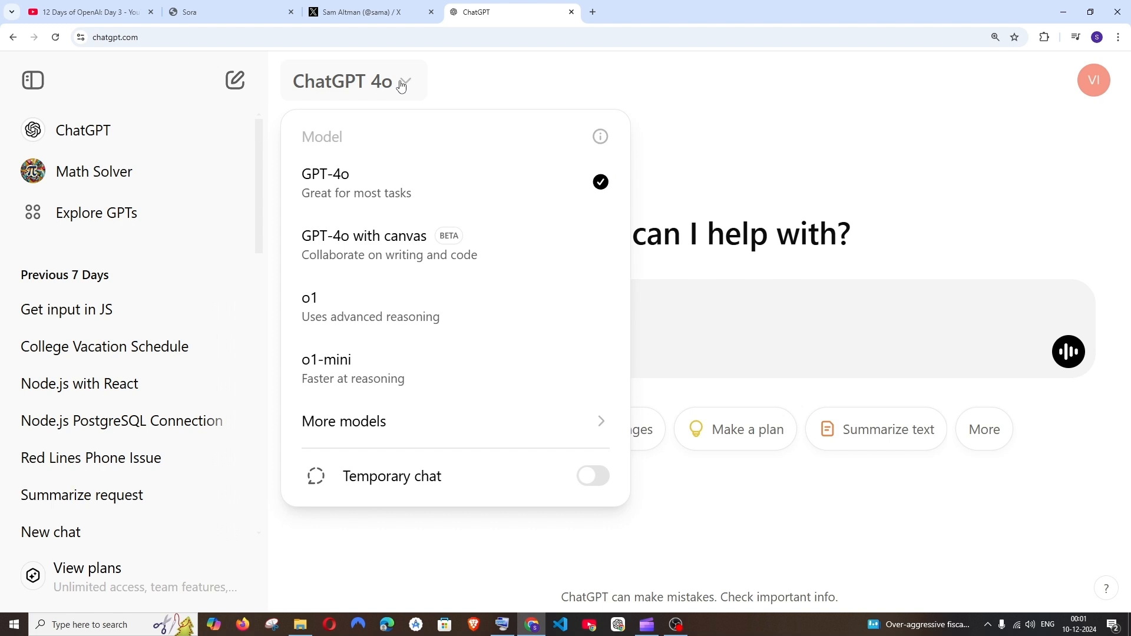
mouse_move(530, 343)
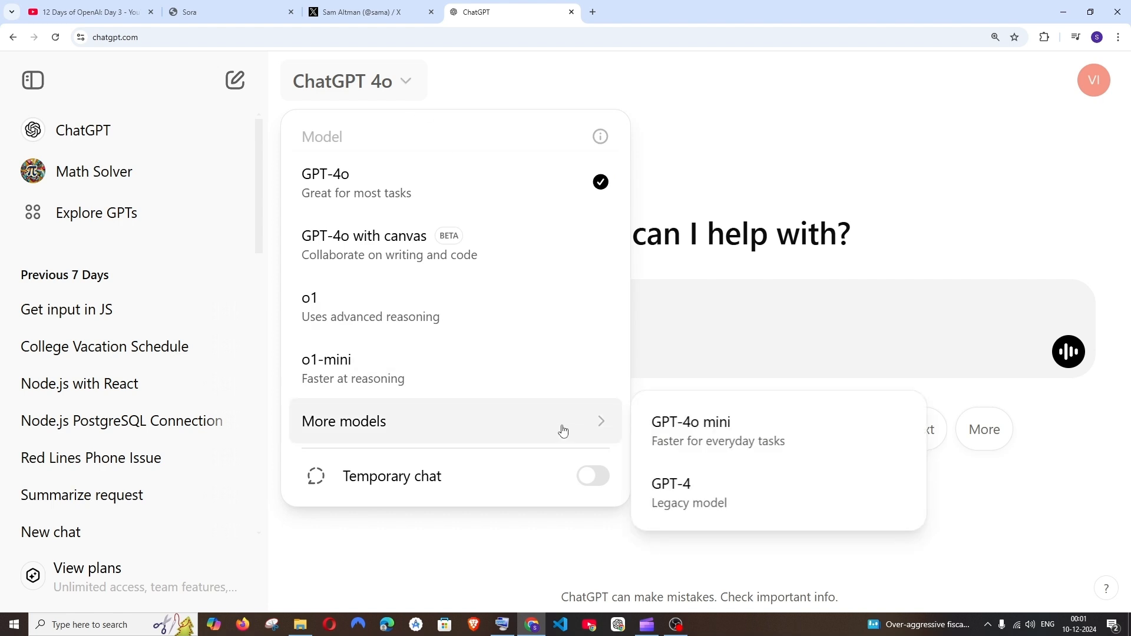
mouse_move(559, 422)
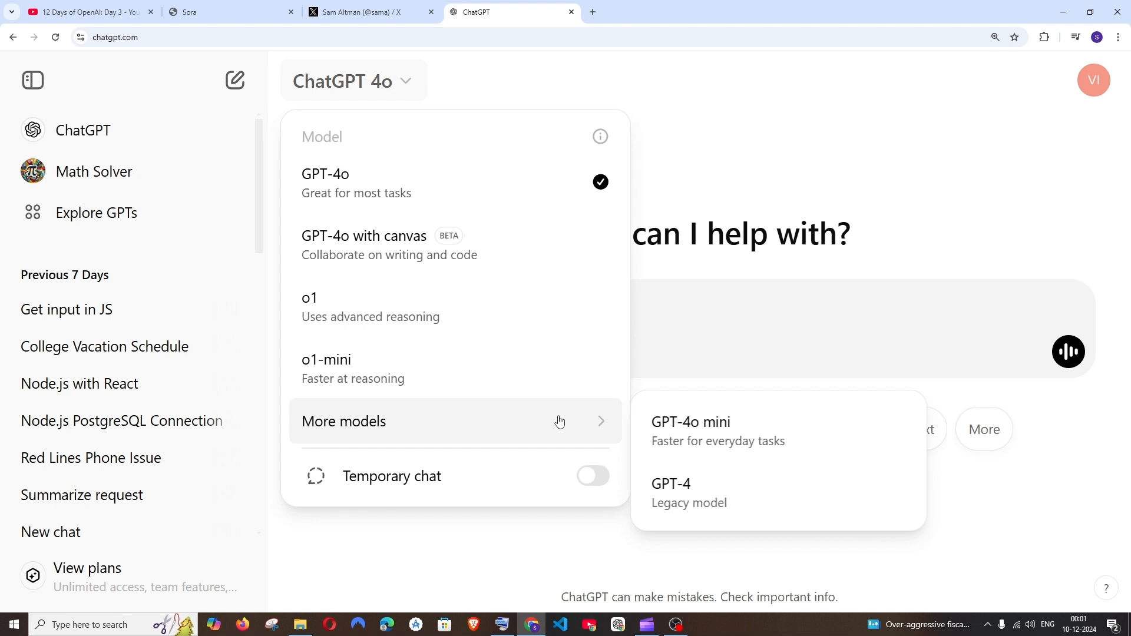
mouse_move(584, 419)
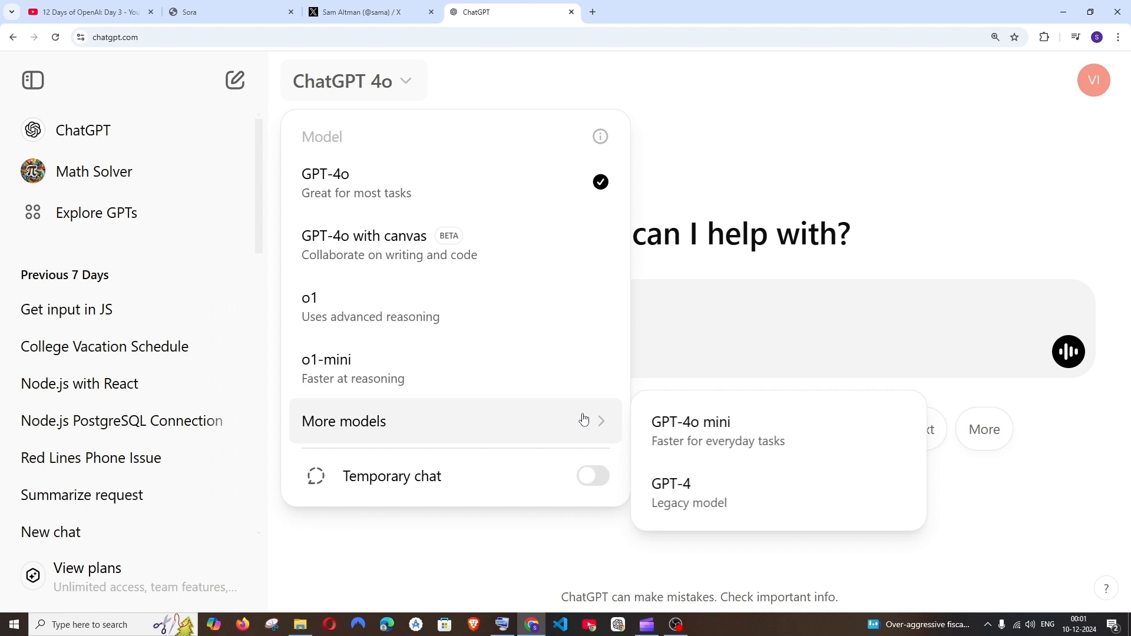